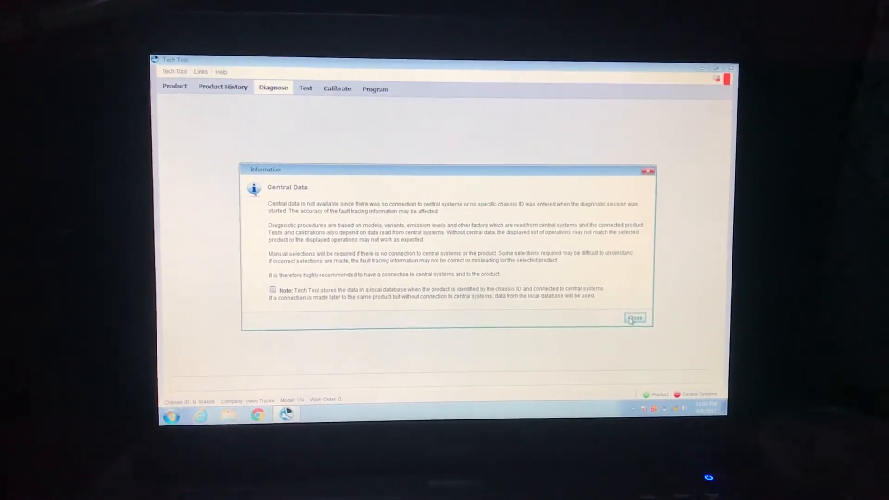
# Step: Dismiss the Central Data information notice
pyautogui.click(635, 317)
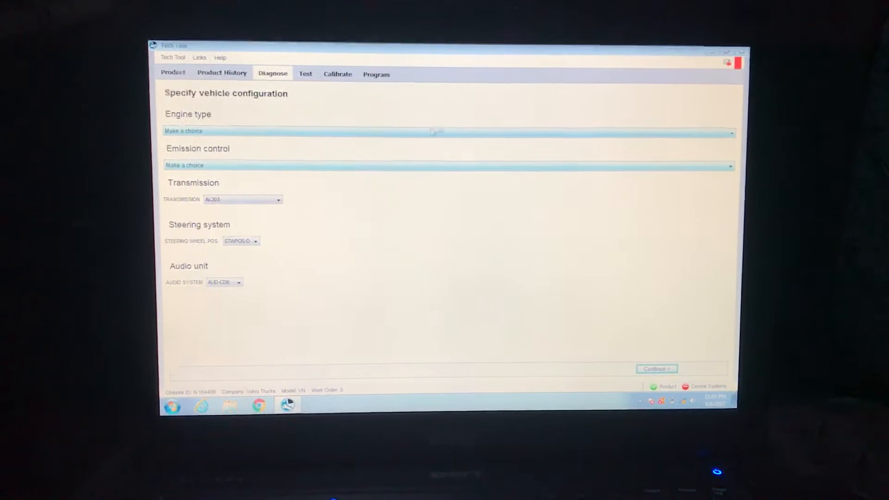
# Step: Set engine type to 13L Volvo and emission control to USA 2014, then continue
pyautogui.click(436, 132)
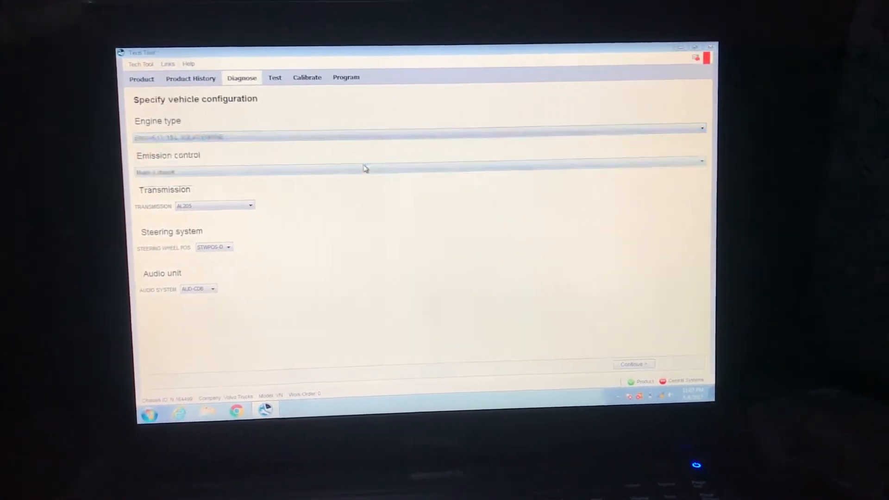
pyautogui.click(700, 160)
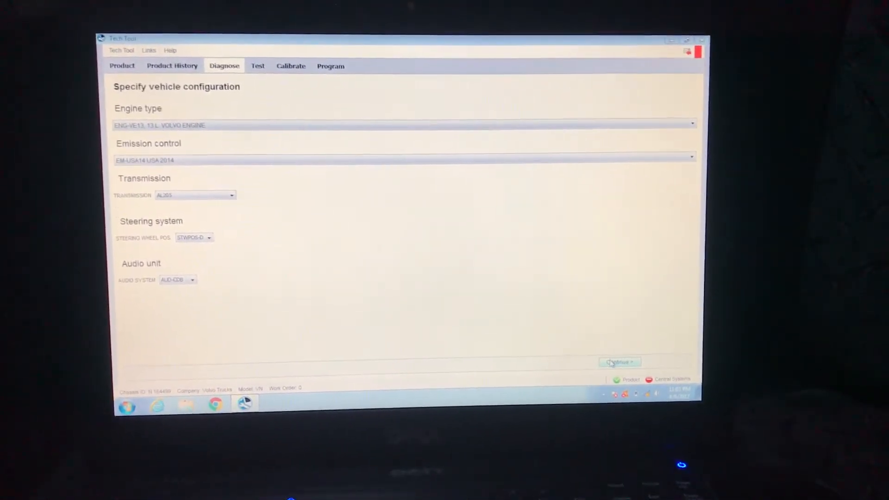
pyautogui.click(619, 362)
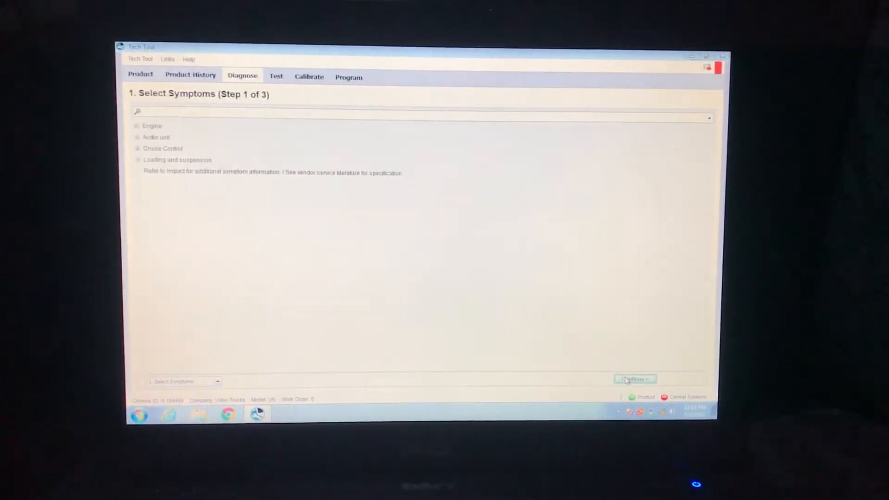
# Step: Skip symptom selection to view the eight stored trouble codes
pyautogui.click(635, 378)
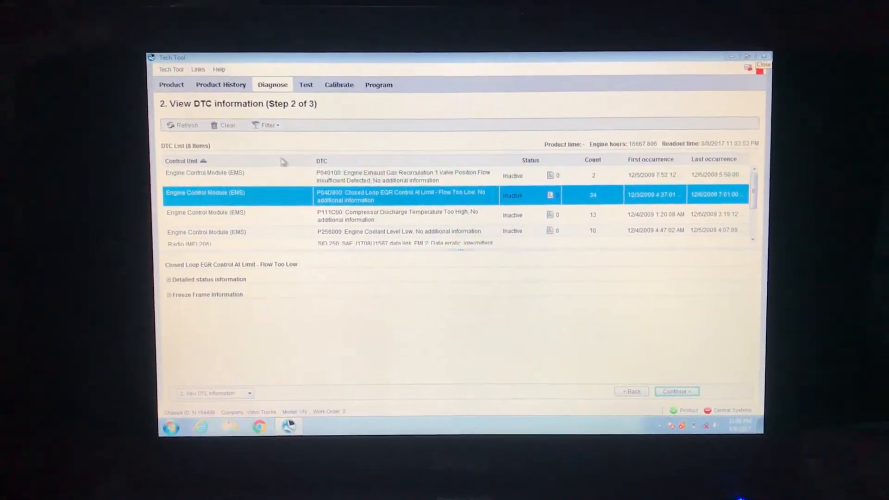
# Step: Select all three control units in Clear DTCs and request clearing
pyautogui.click(223, 125)
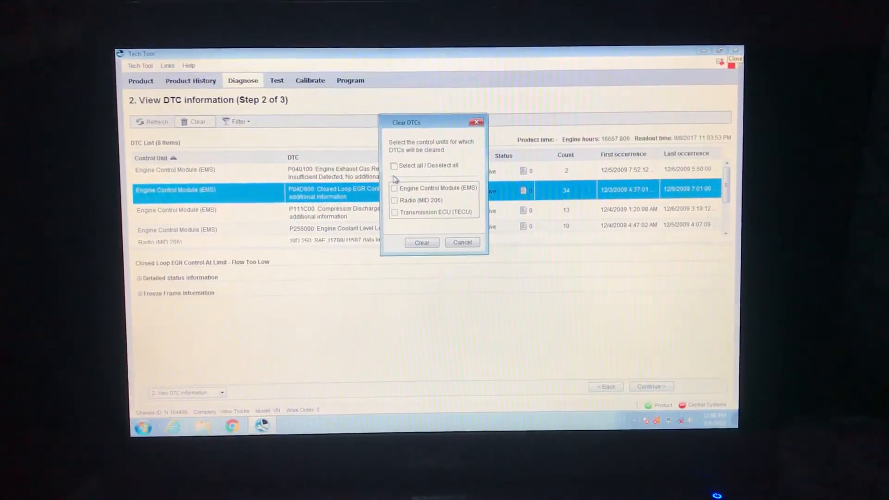
pyautogui.click(394, 166)
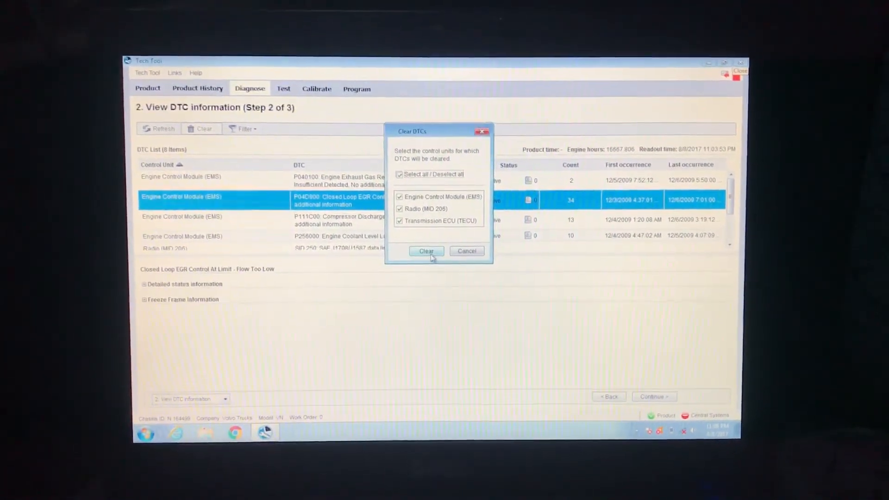
pyautogui.click(426, 251)
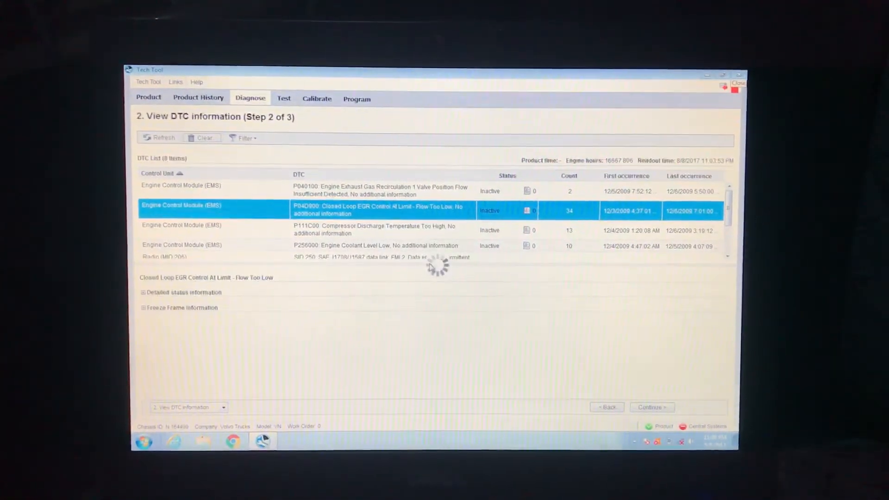
# Step: Confirm clearing DTCs from the engine module, radio and transmission ECU
pyautogui.click(204, 138)
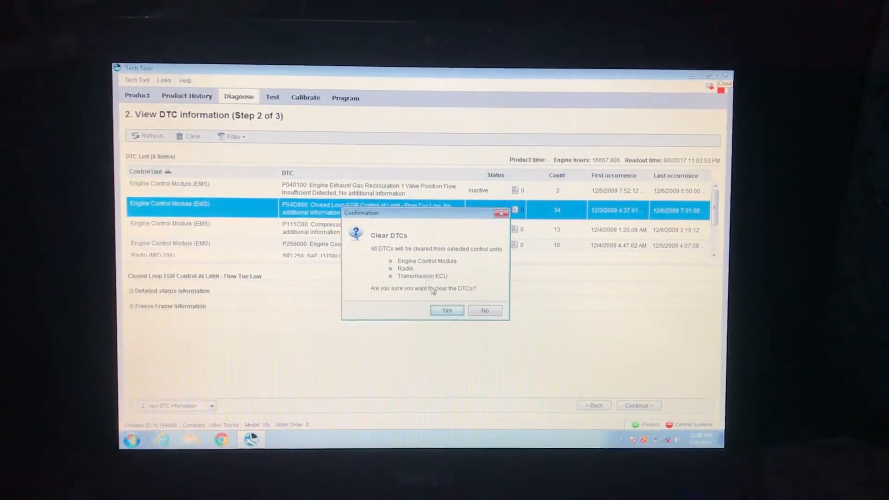
pyautogui.click(446, 310)
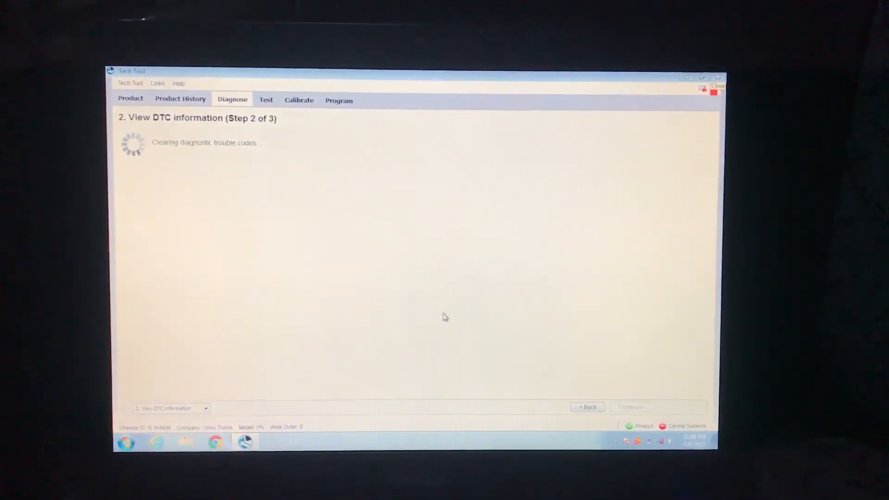